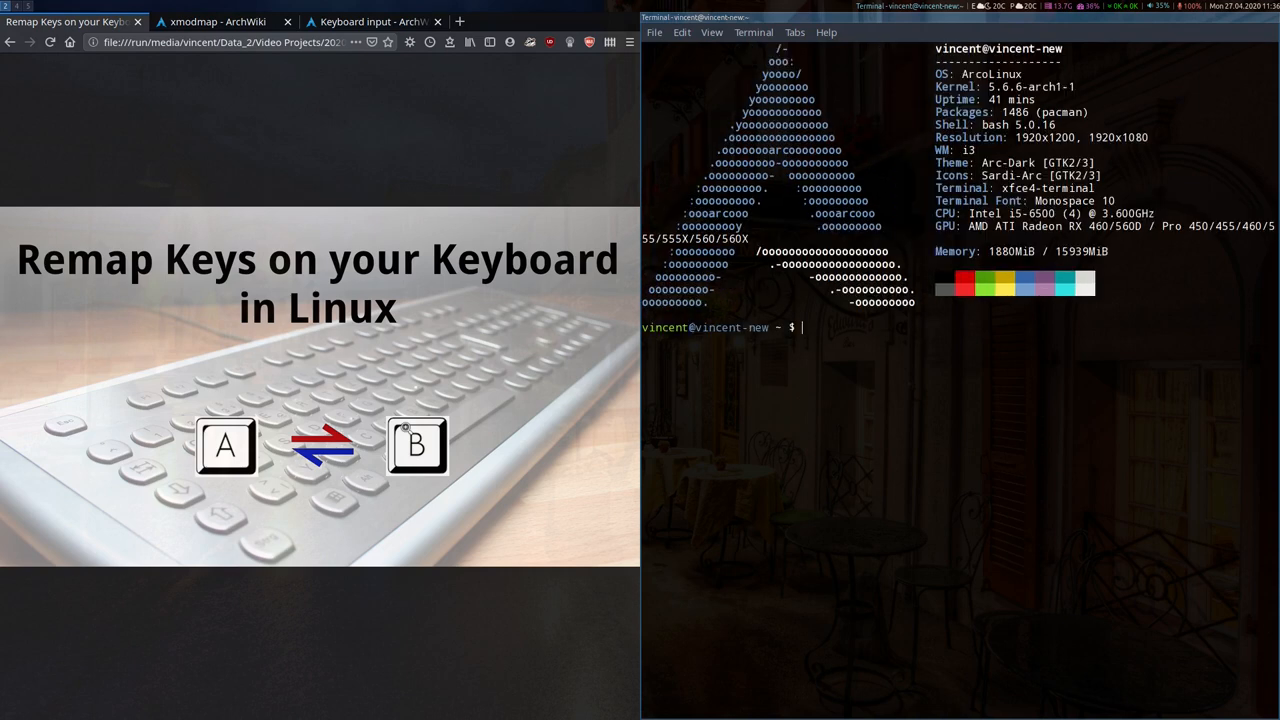
Run xev to watch a Super_L key press, then clear the terminal back to a prompt
click(222, 20)
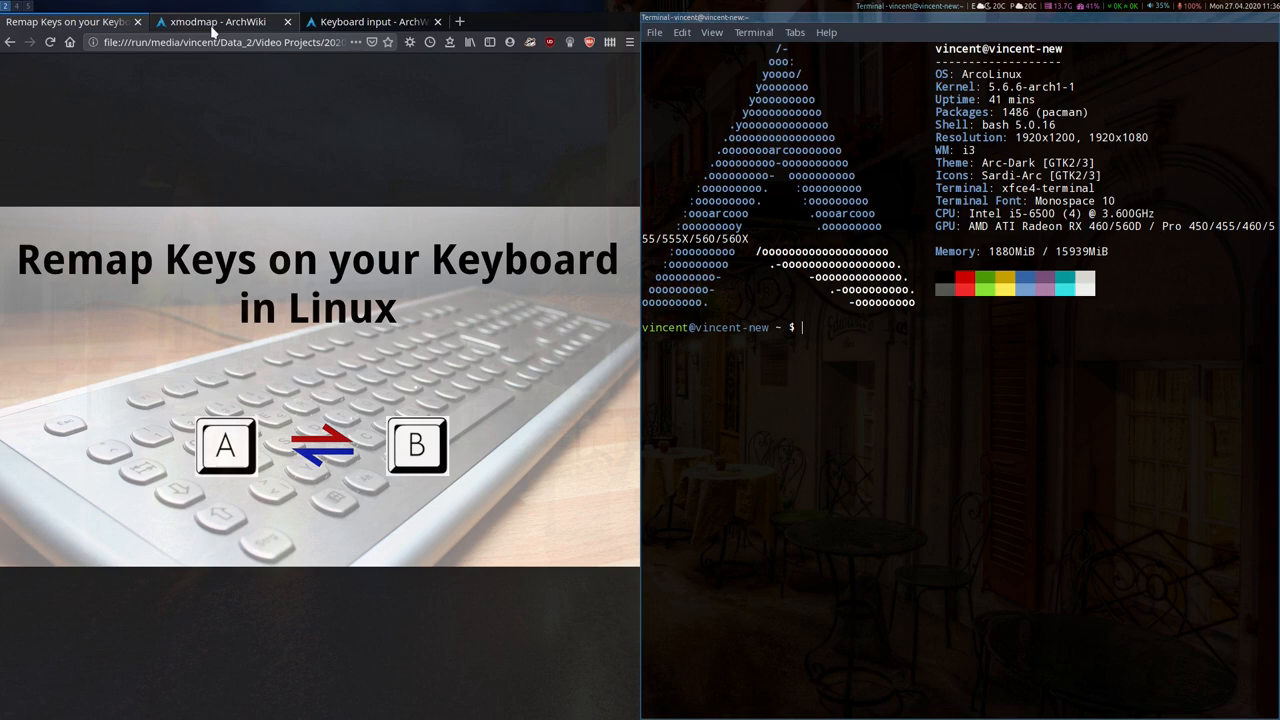
click(372, 20)
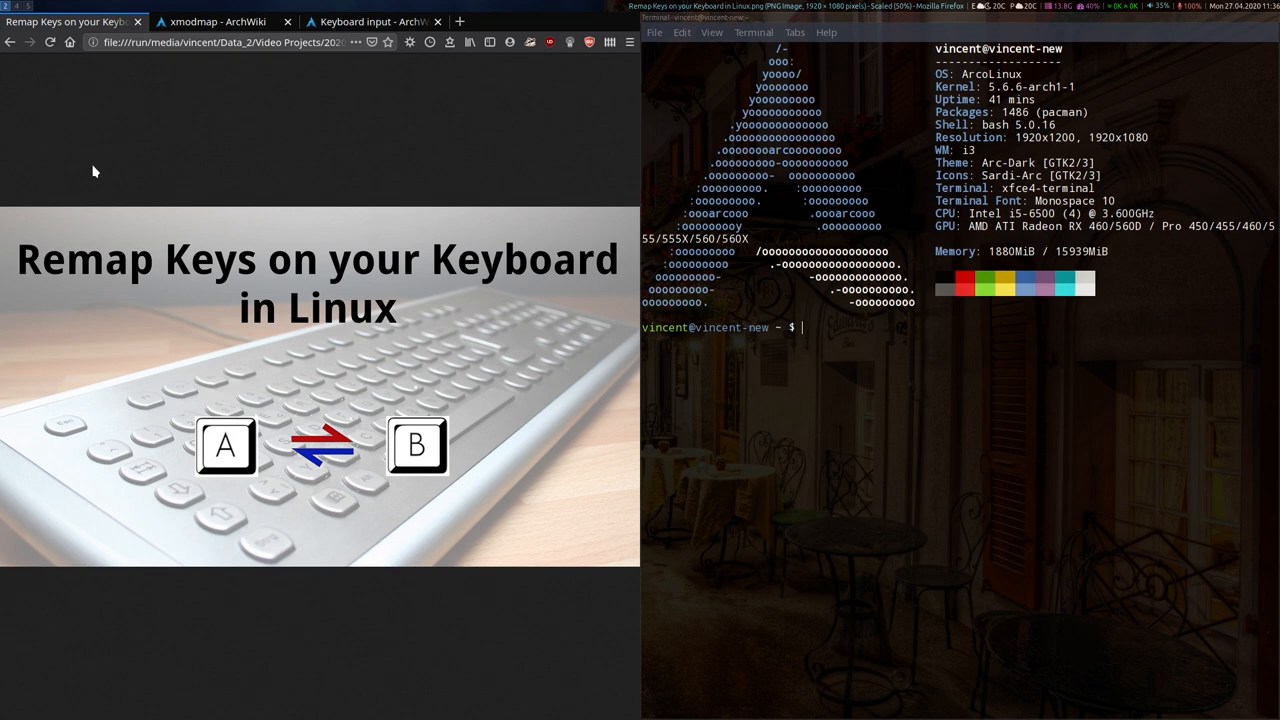
mouse_move(184, 222)
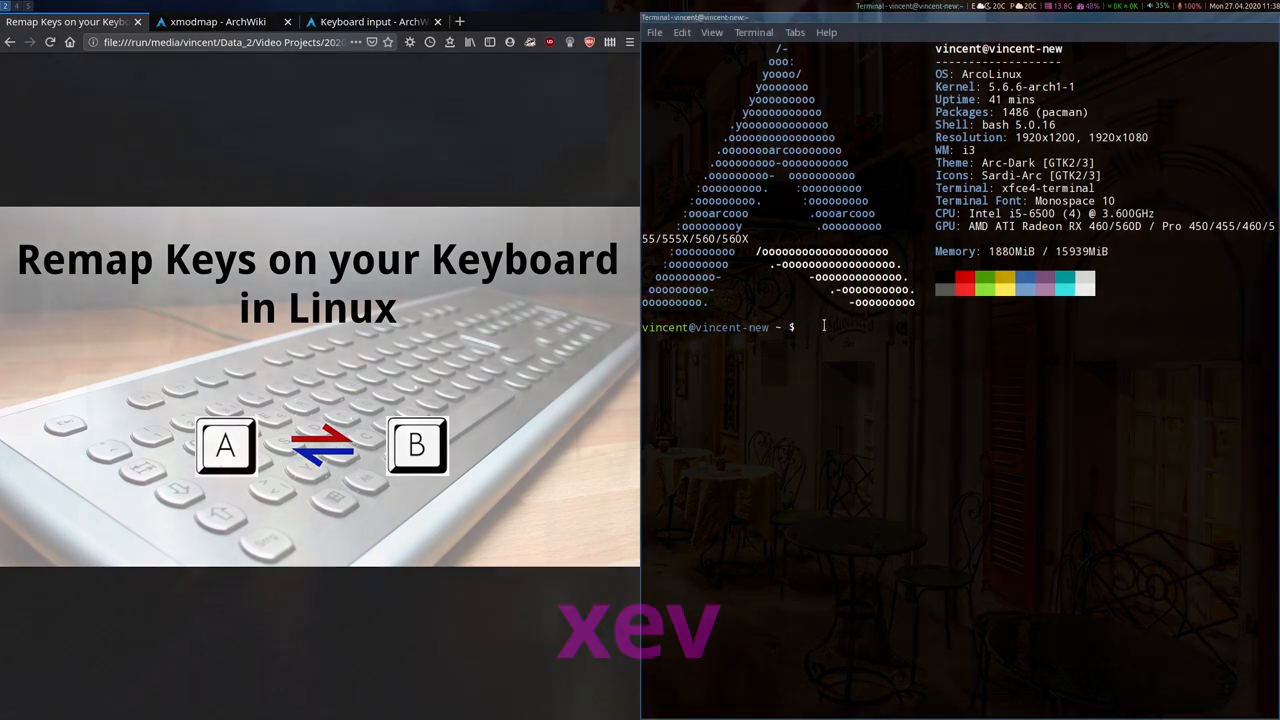
text(xev)
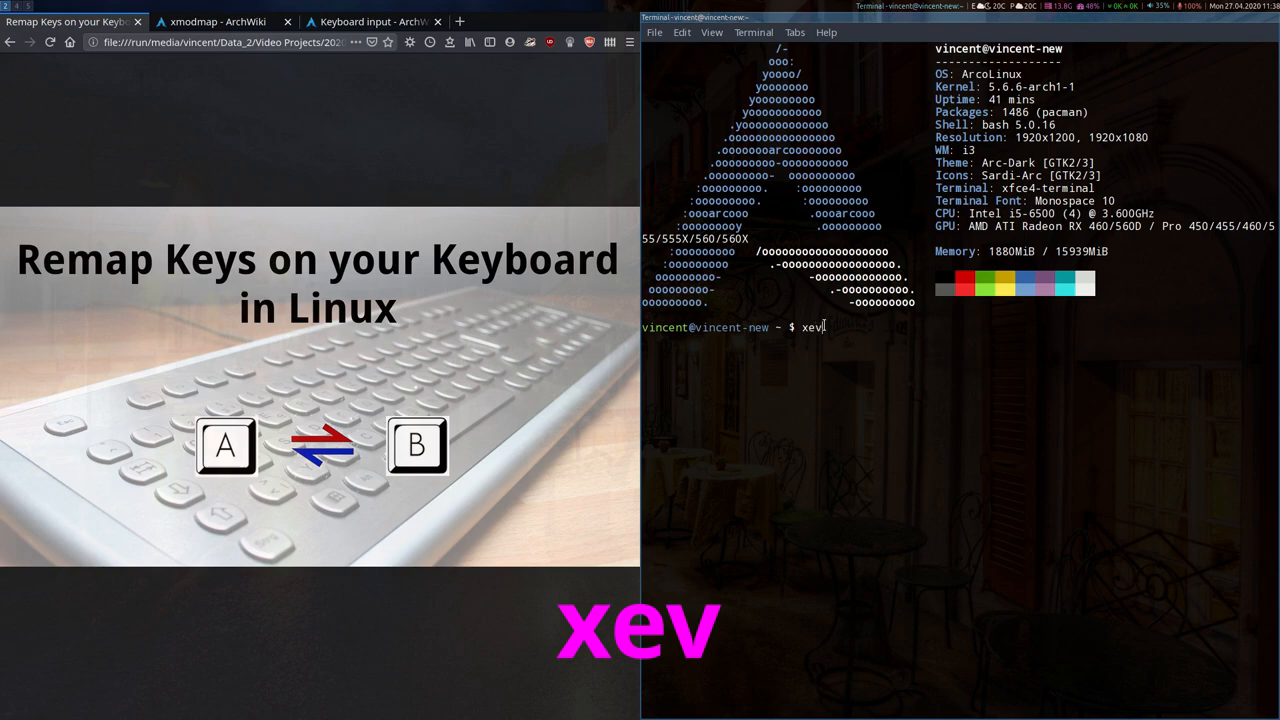
key(Return)
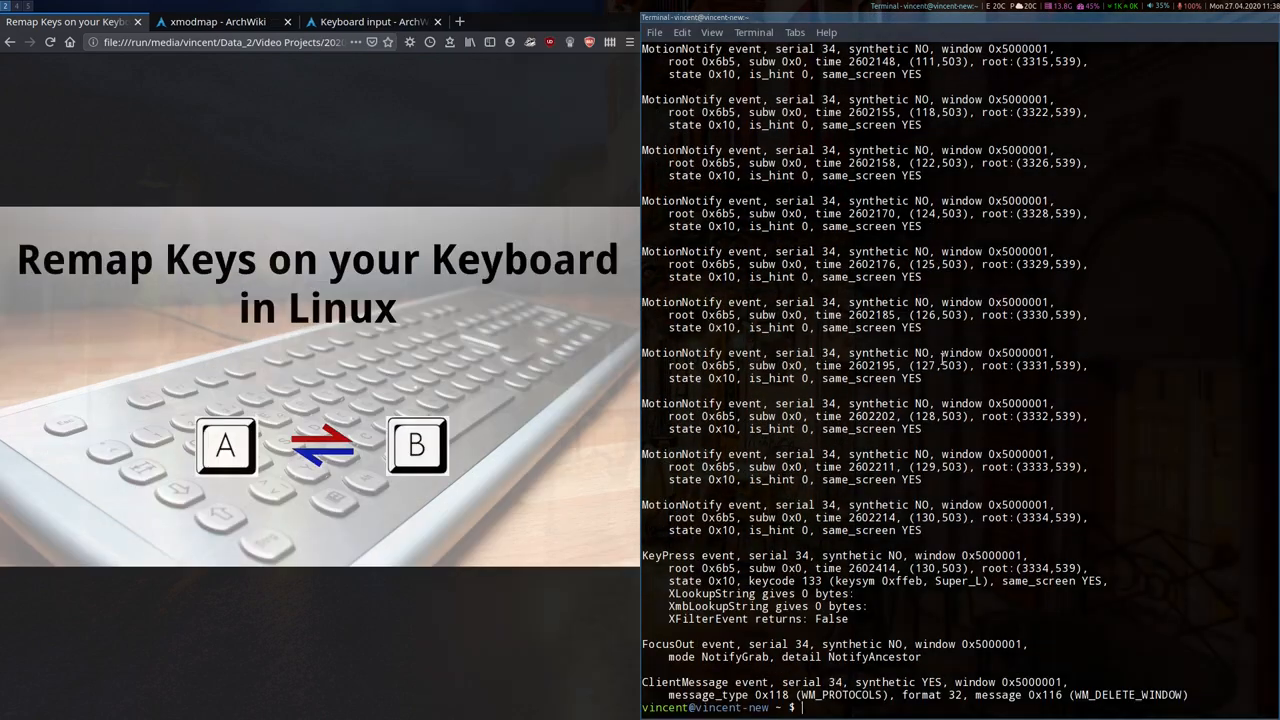
text(c)
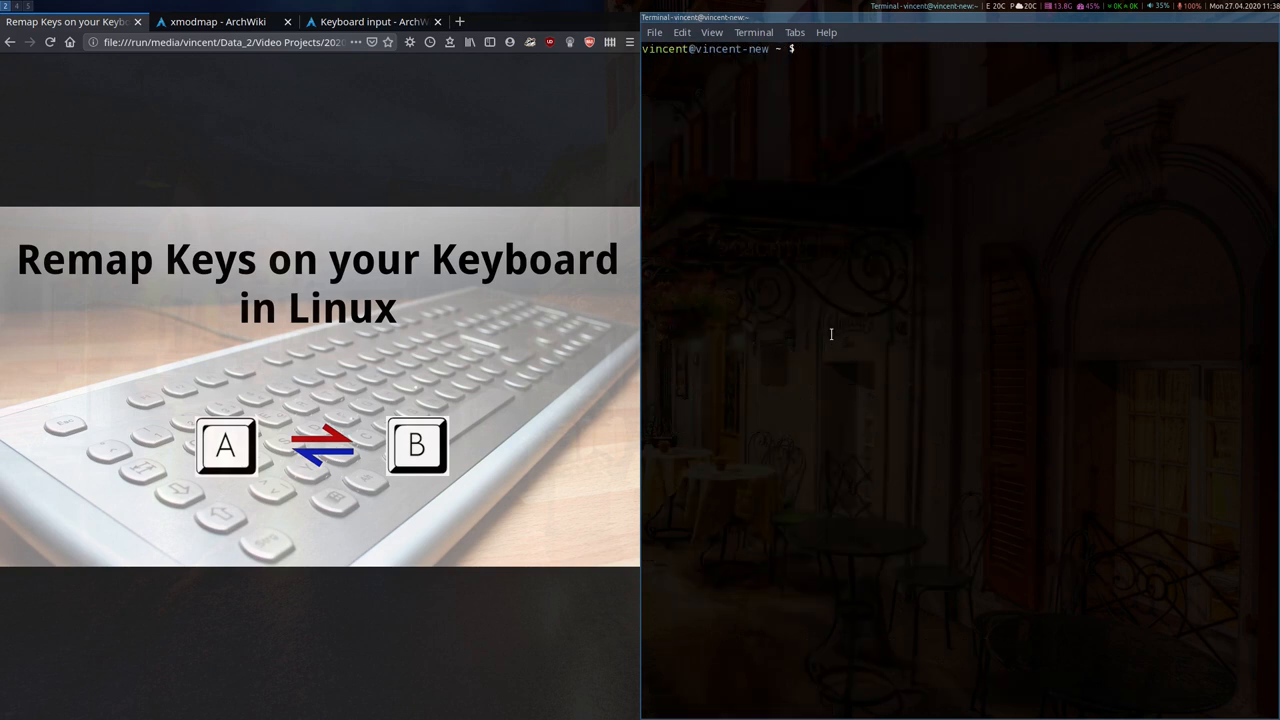
Paste the wiki's xev | awk keycode-listing command into the terminal and run it
click(372, 20)
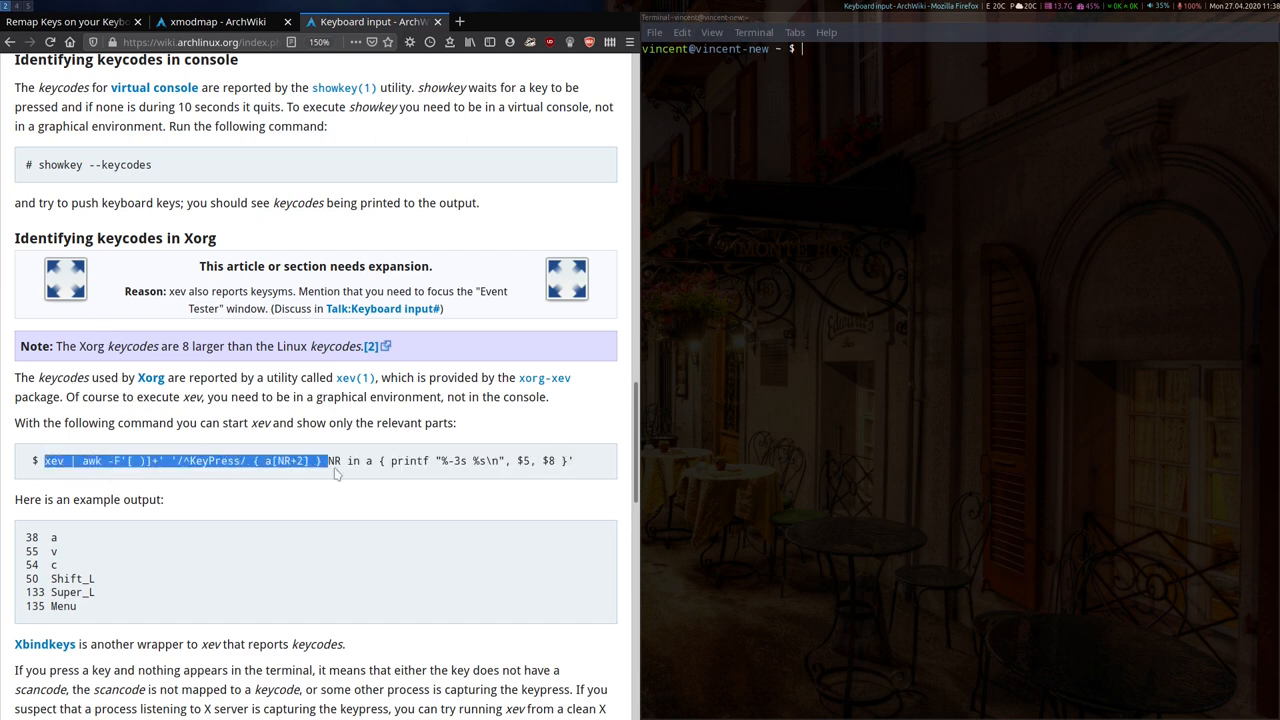
drag(324, 460, 536, 460)
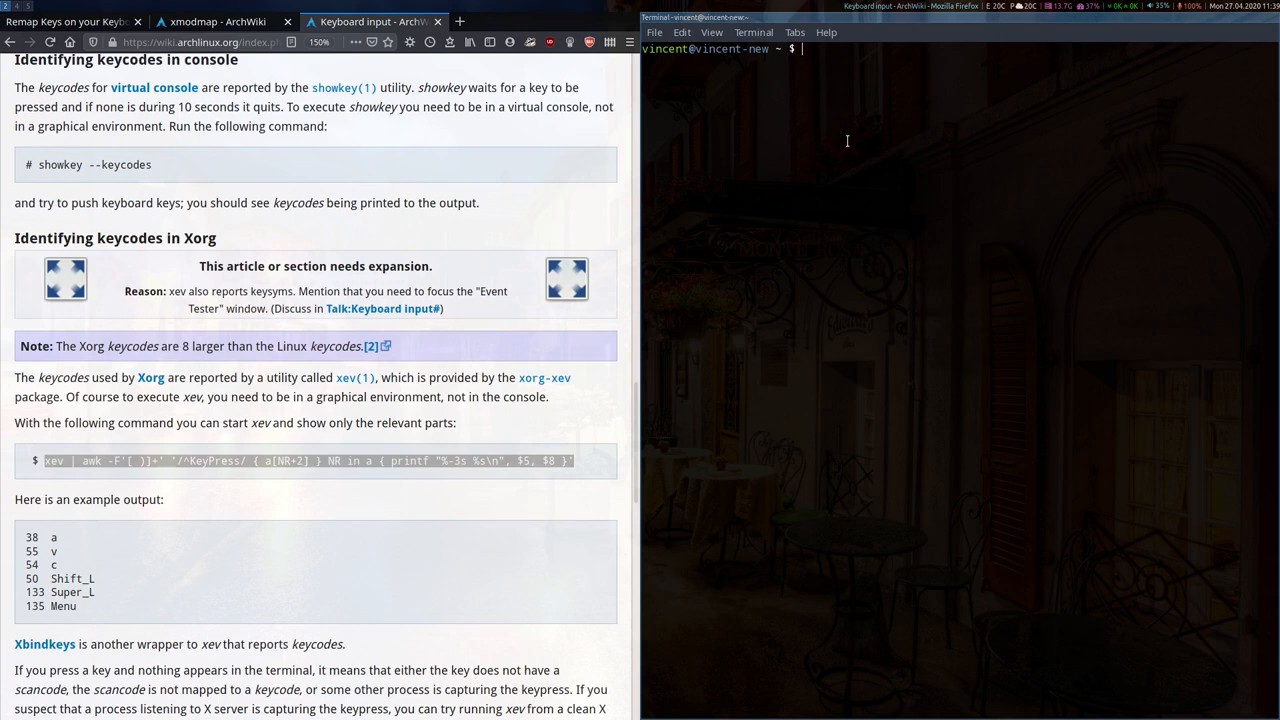
right_click(848, 140)
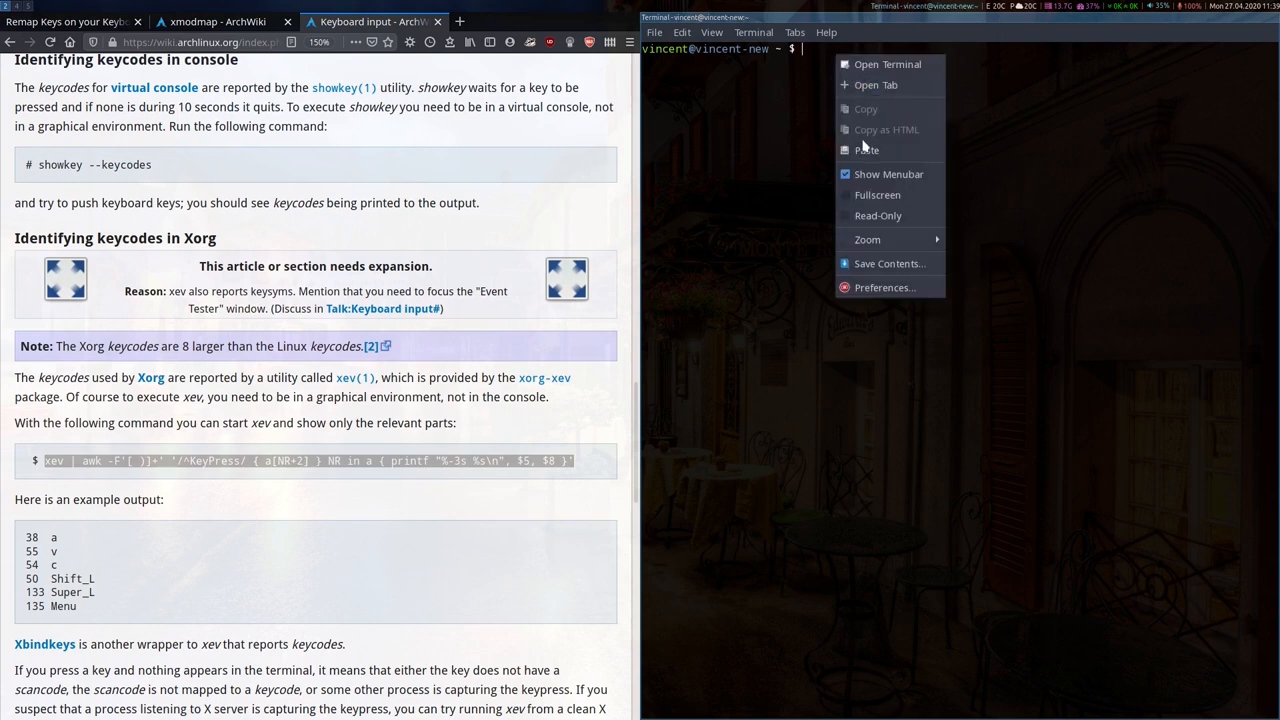
click(868, 148)
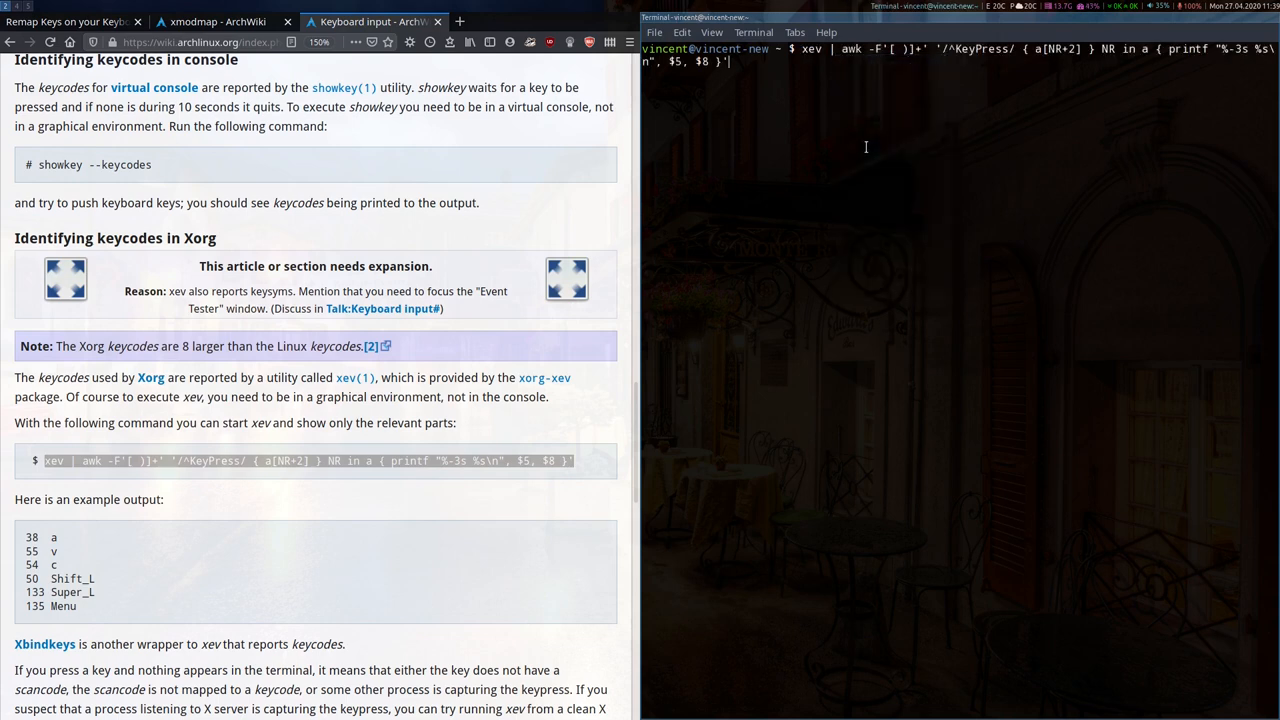
key(Return)
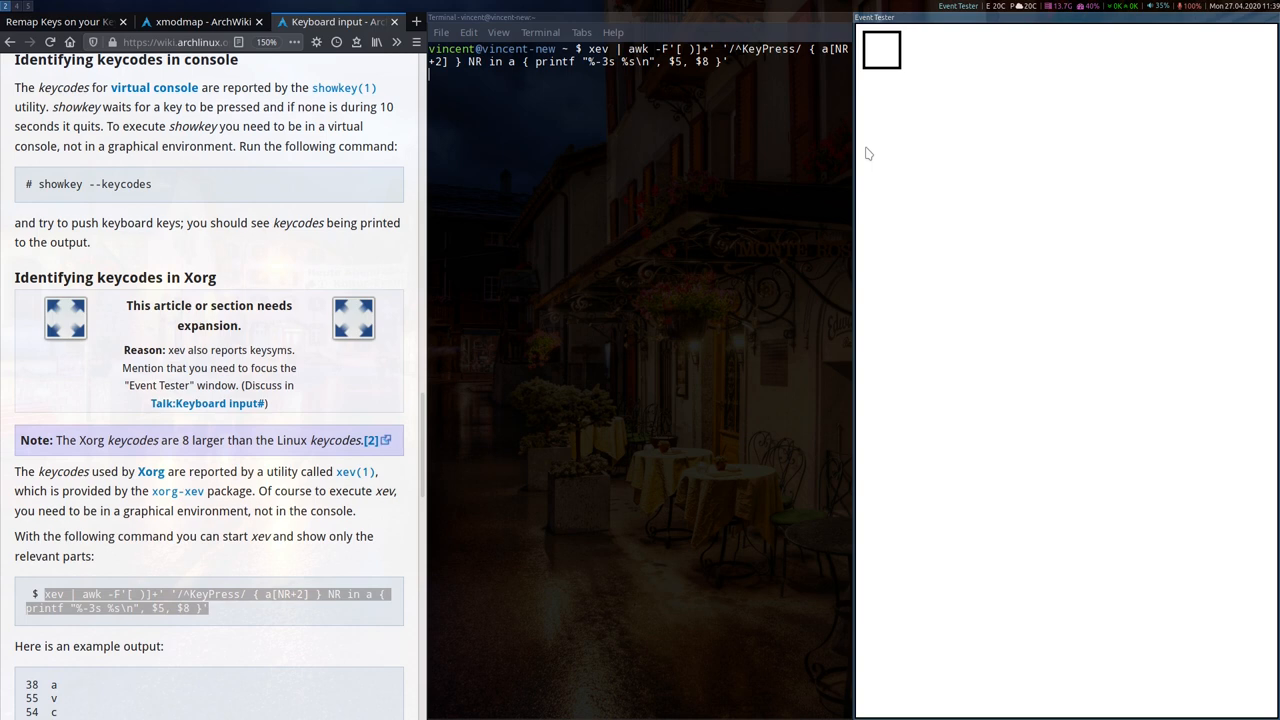
mouse_move(856, 150)
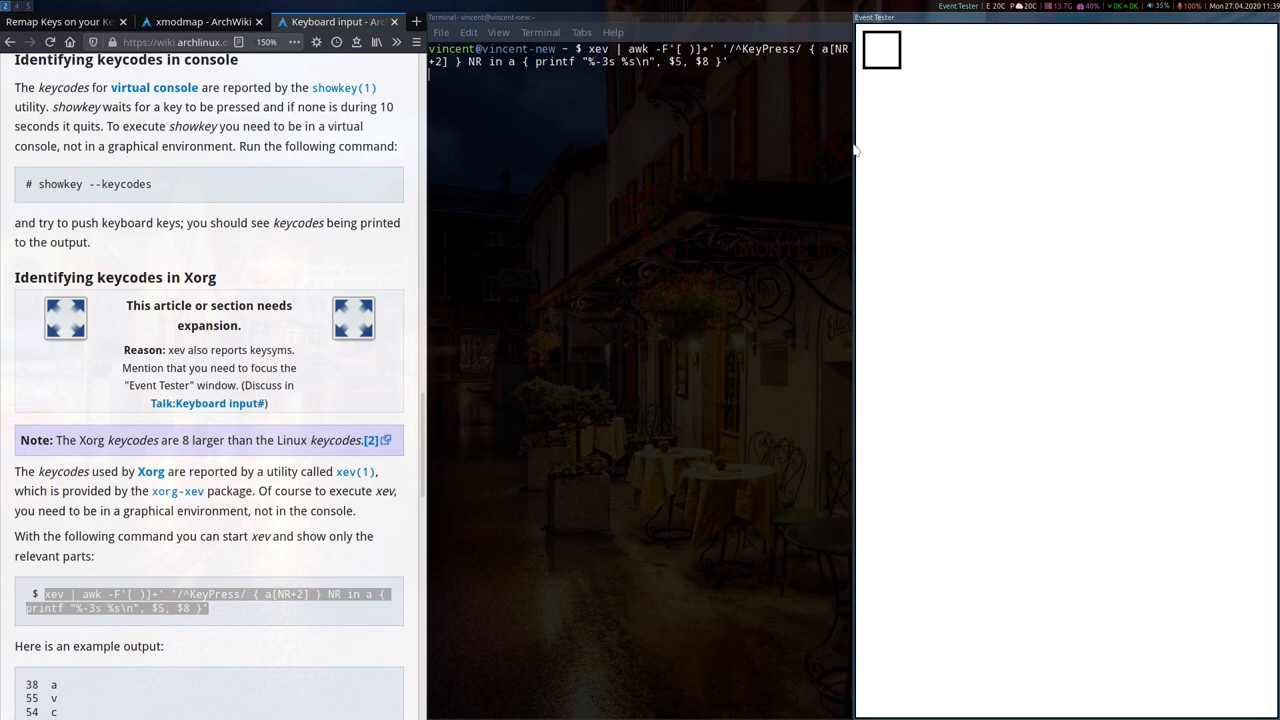
mouse_move(906, 280)
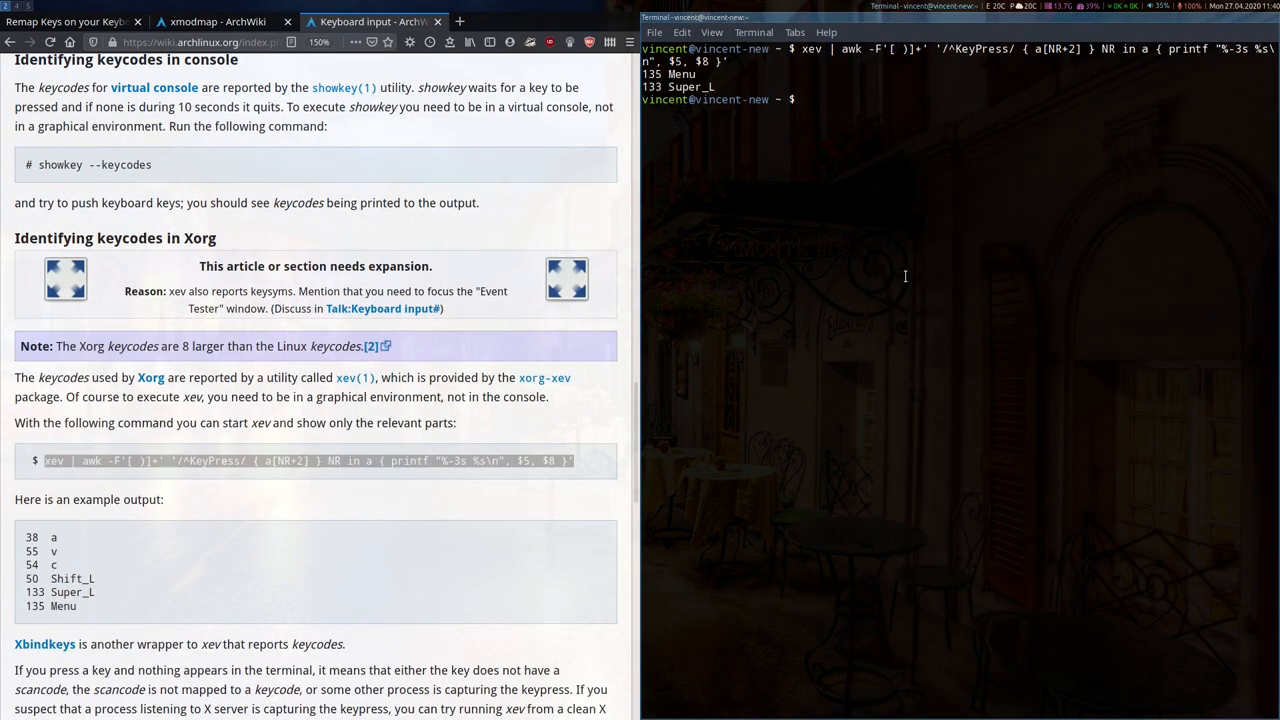
mouse_move(796, 158)
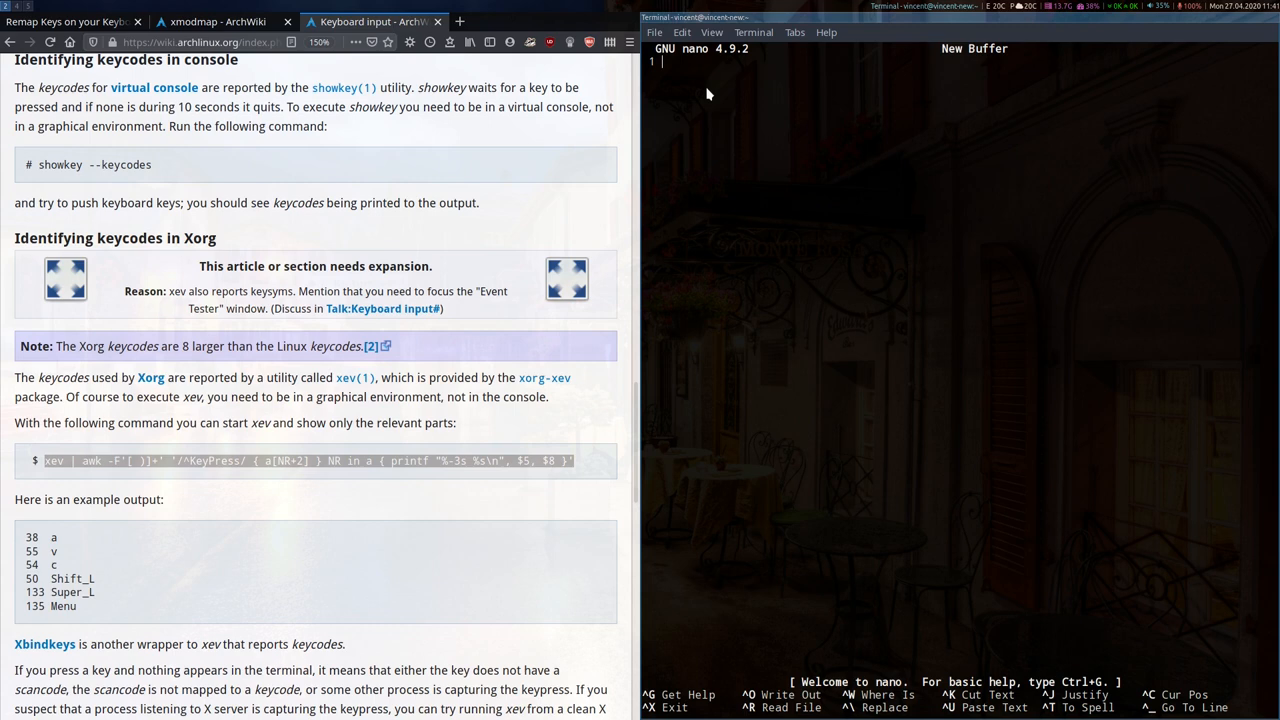
Enter the mapping line 'keycode 135 = Super_R' in the nano buffer
text(keycode)
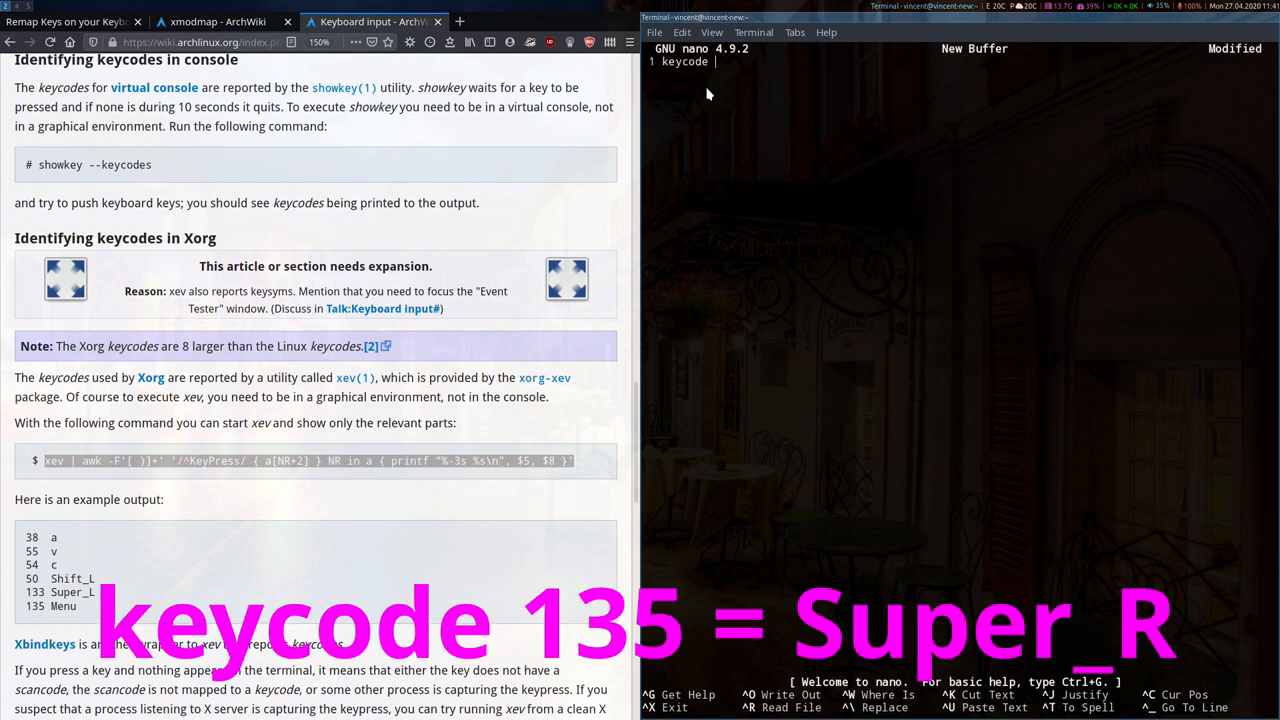
text(135)
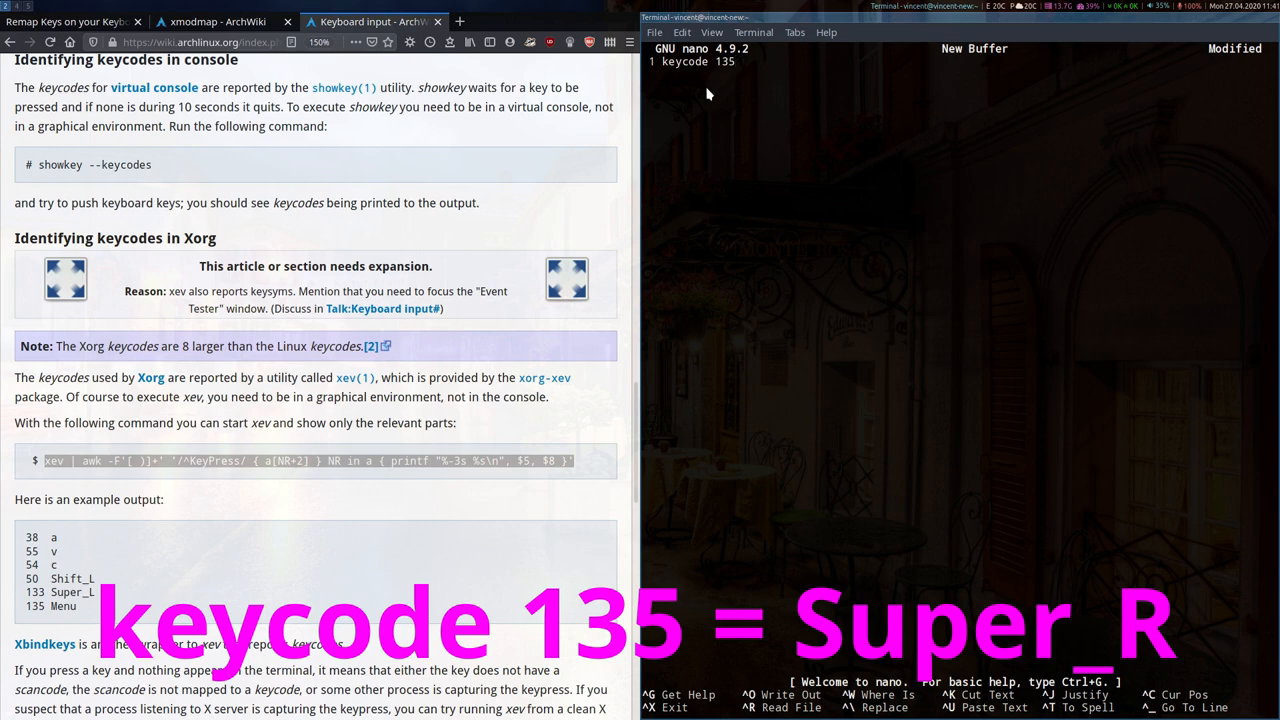
text(=)
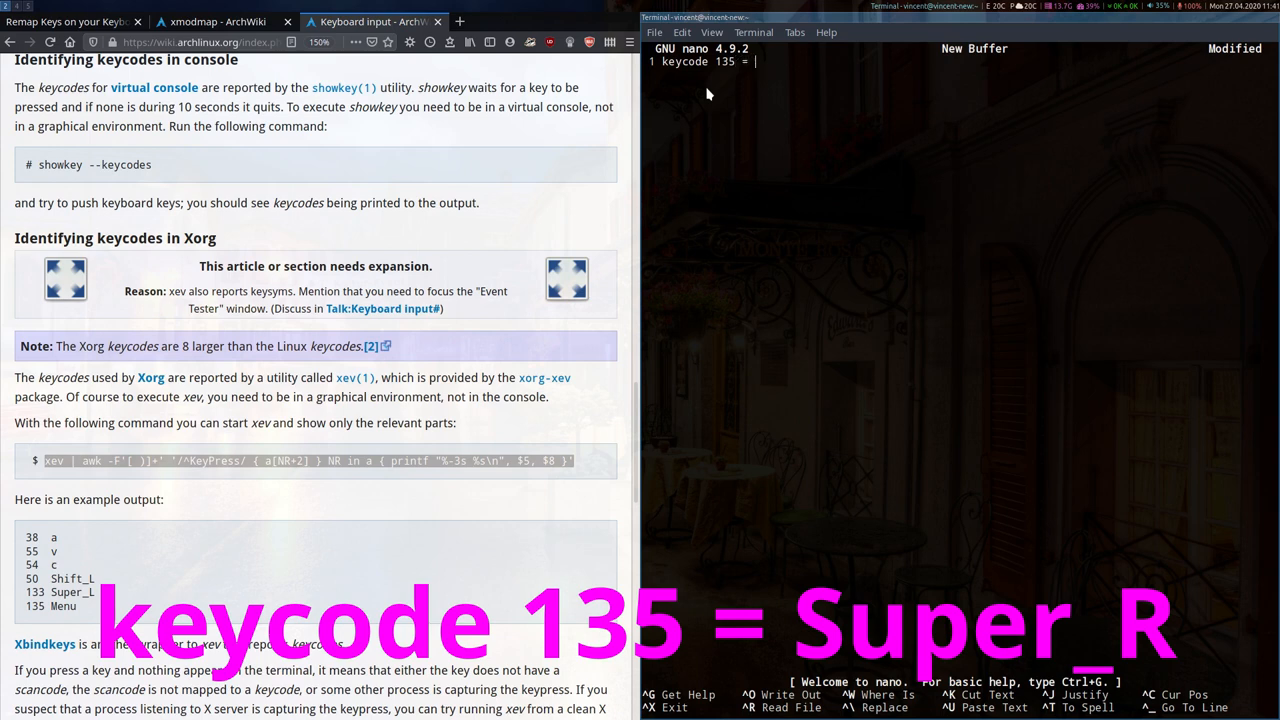
text(Supe)
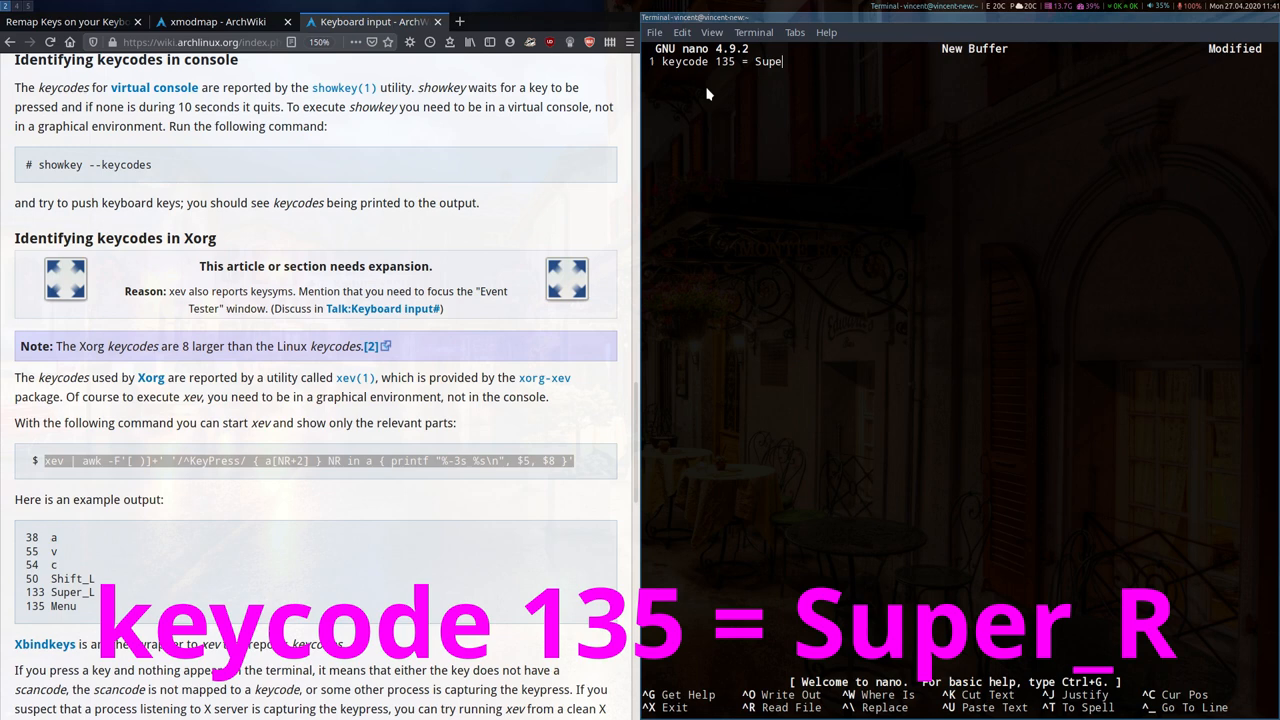
text(r_R)
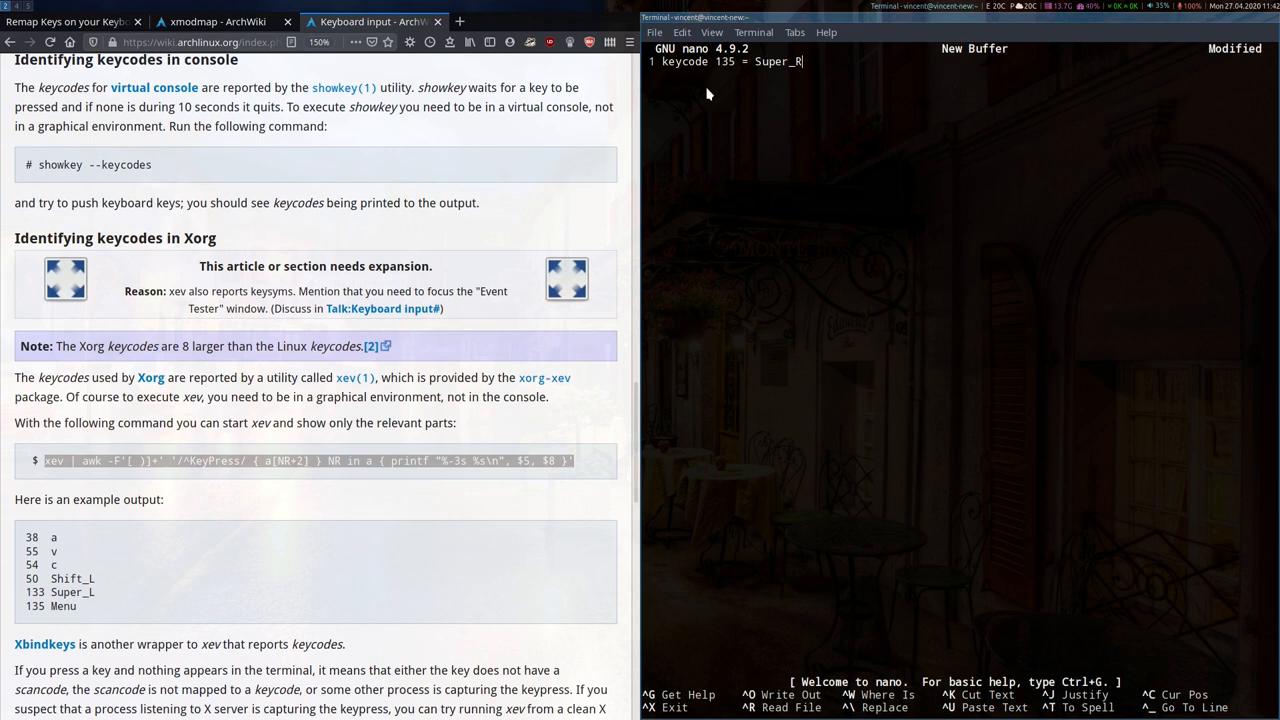
Write the buffer out as .Xmodmap and exit nano to the shell prompt
key(ctrl+o)
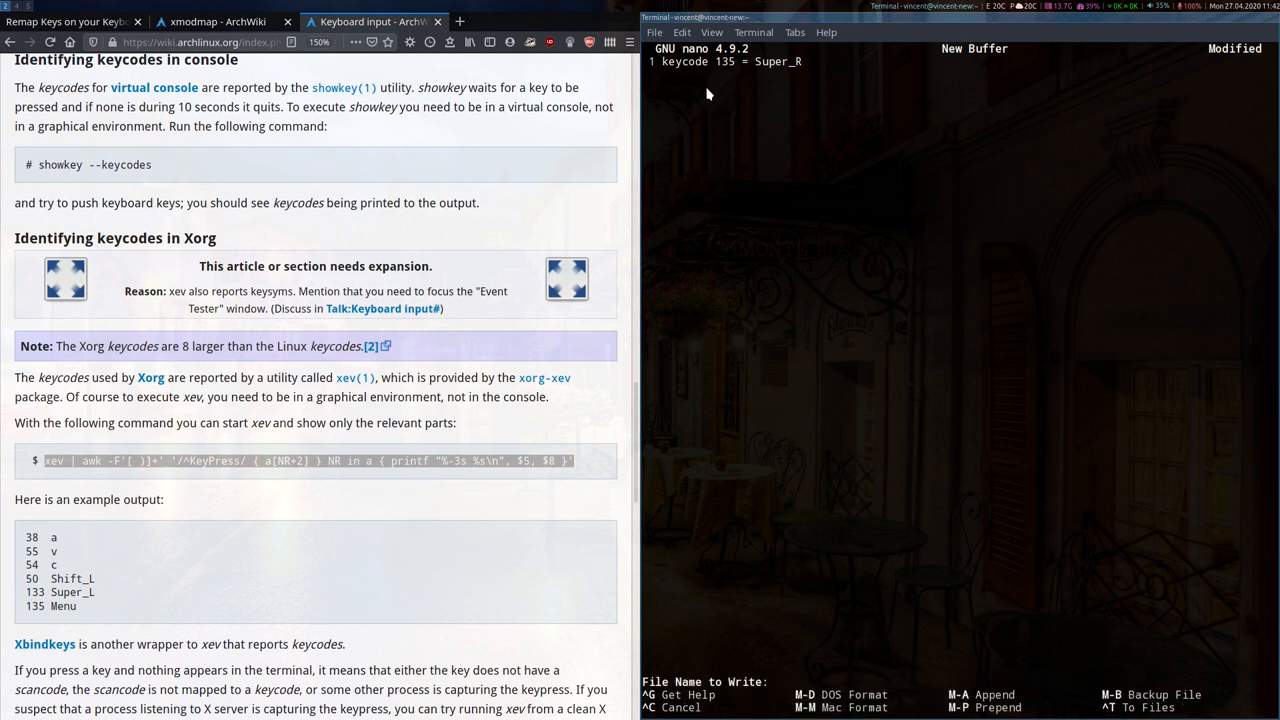
click(776, 682)
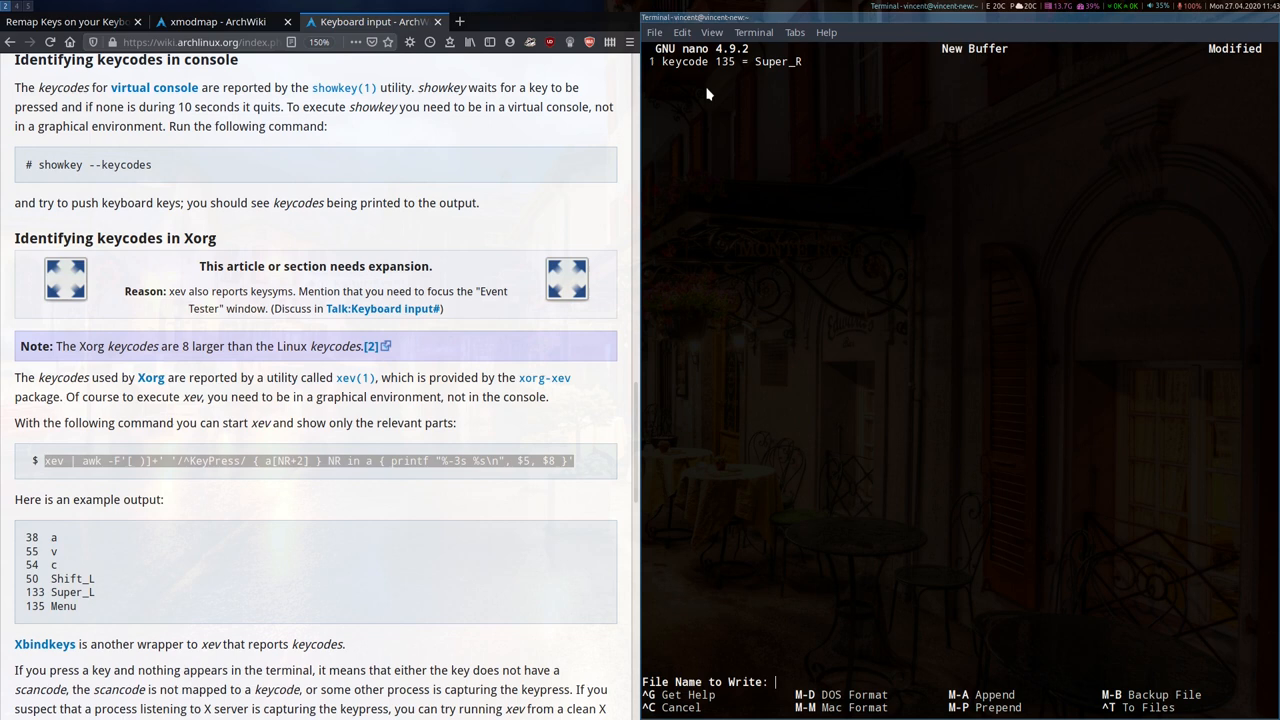
text(.X)
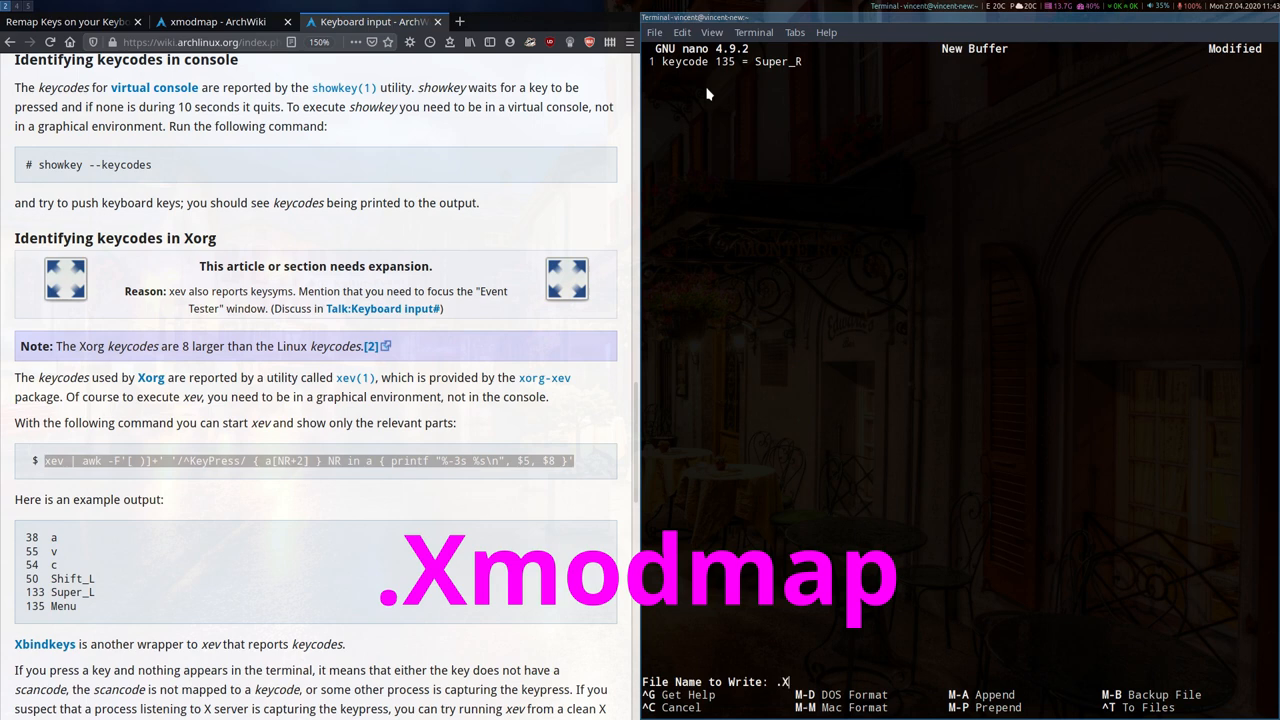
text(modmap)
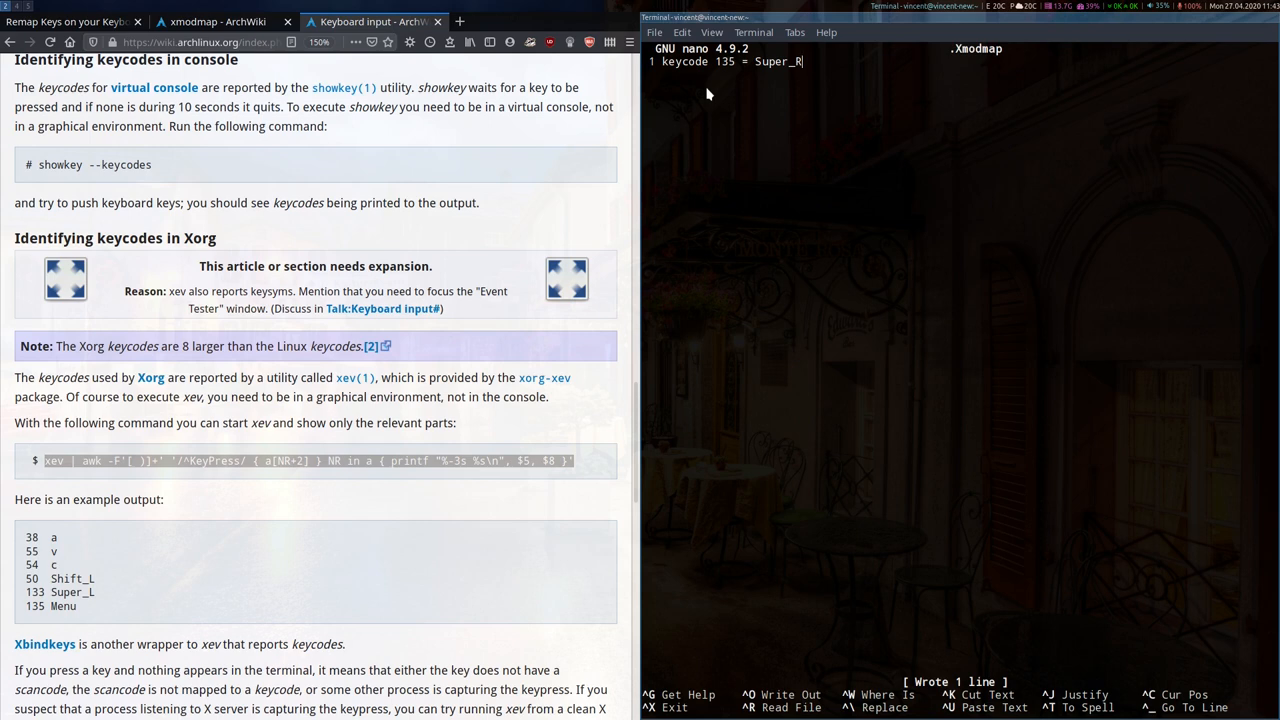
key(ctrl+x)
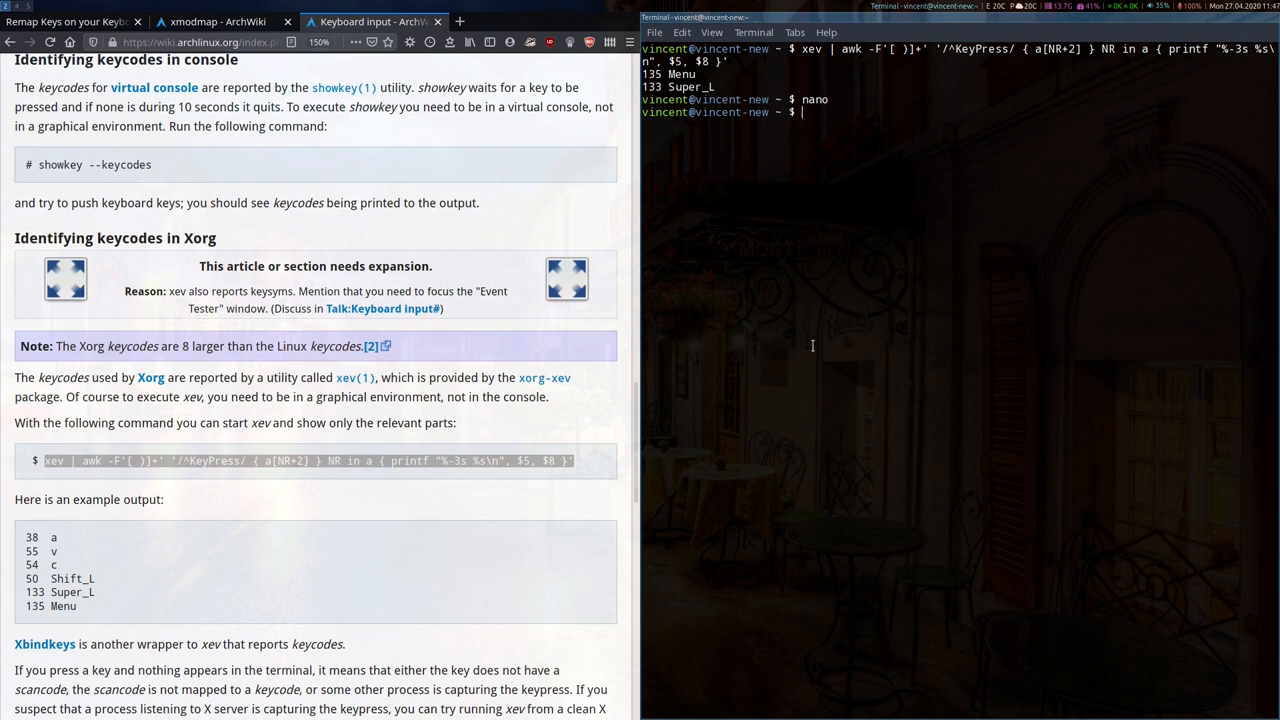
Run 'xmodmap .Xmodmap' to apply the Menu-to-Super_R mapping
text(xmodmap .)
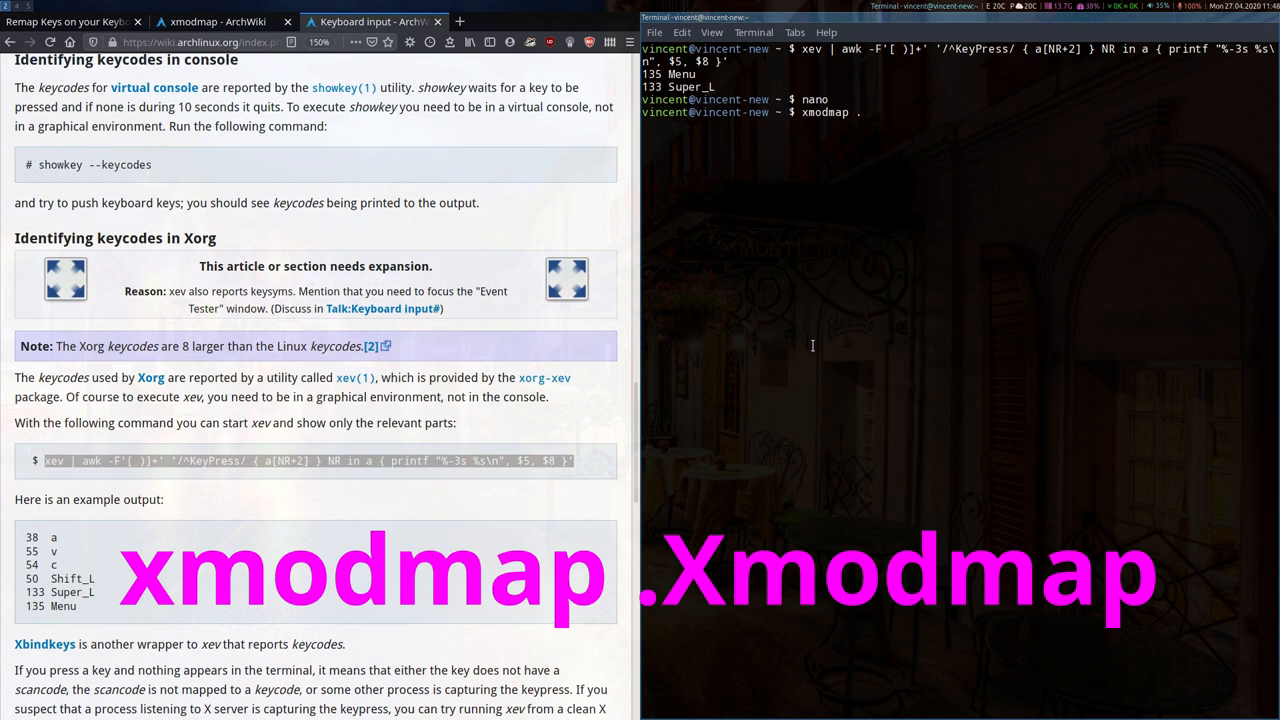
text(Xmodmap)
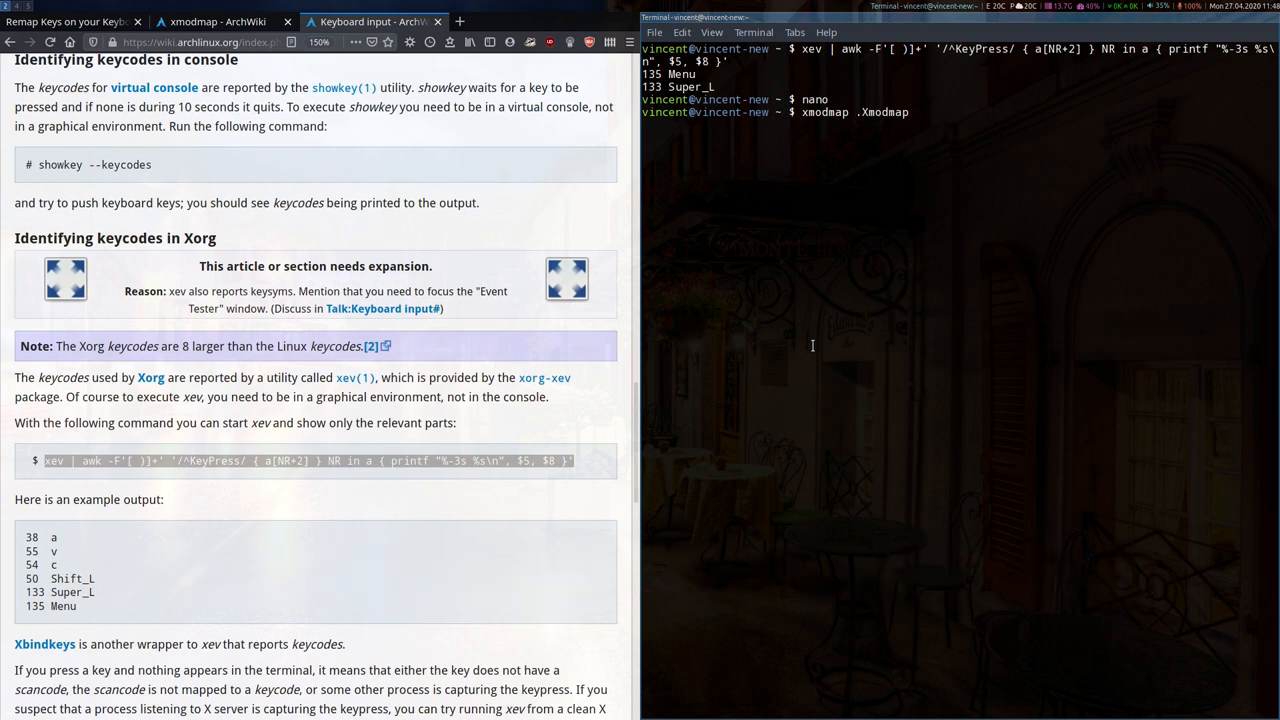
right_click(812, 344)
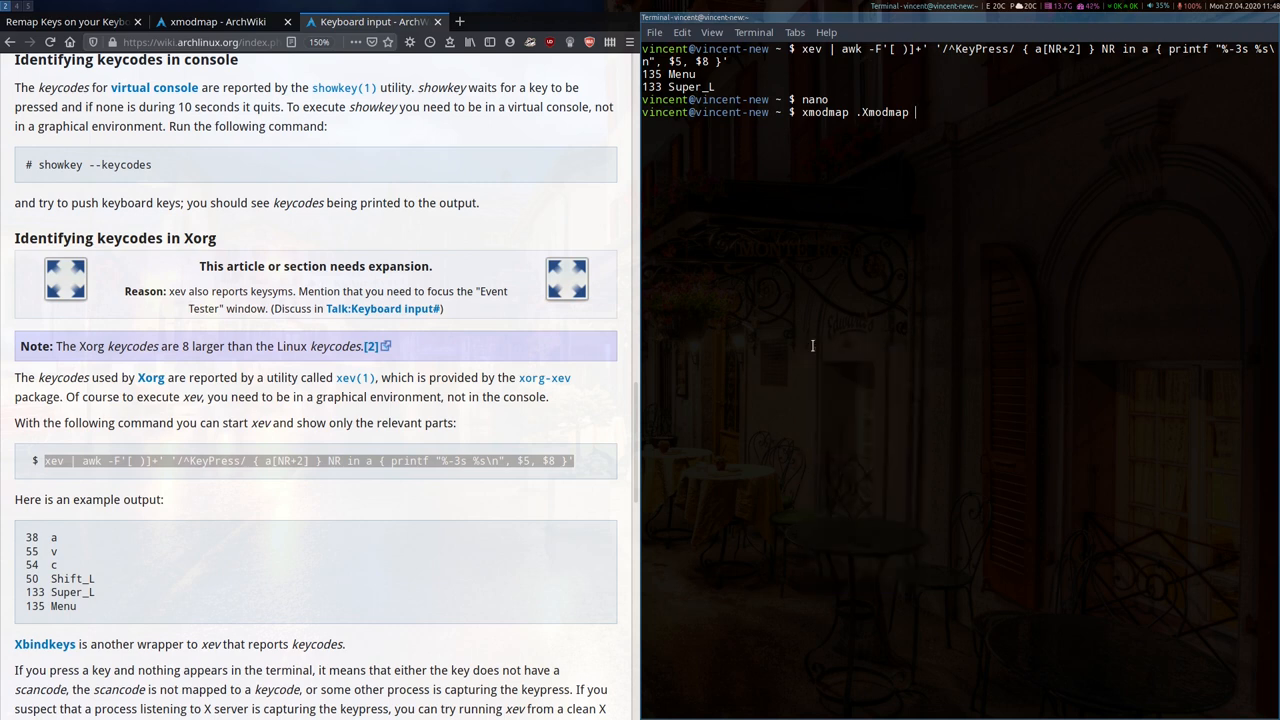
key(Return)
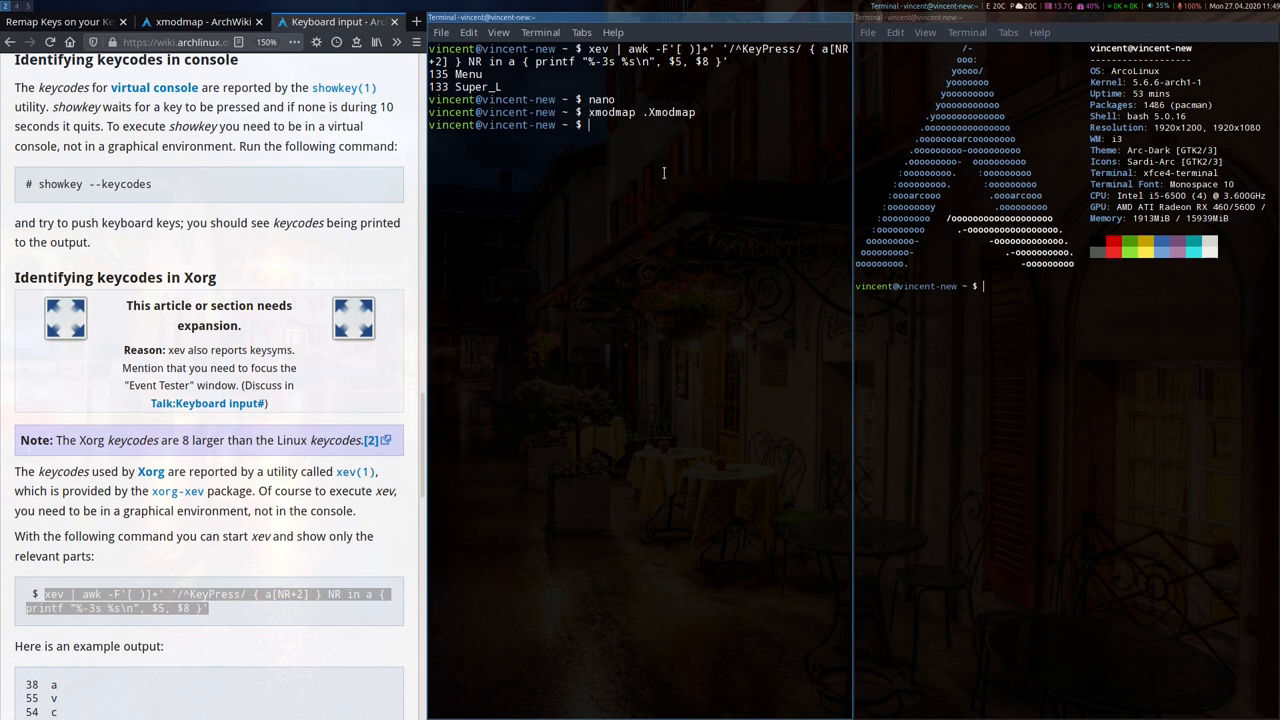
mouse_move(672, 80)
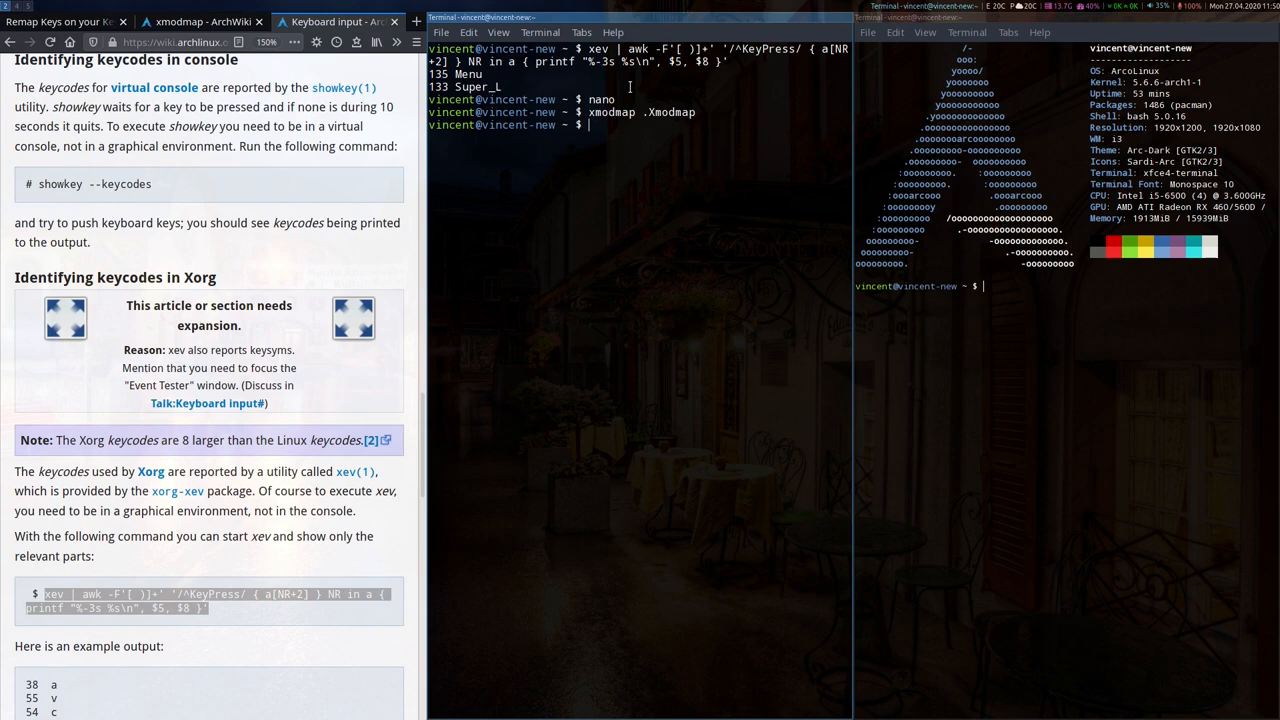
Reopen .Xmodmap in nano and prefix its keycode line with '!' to comment it out
text(nano)
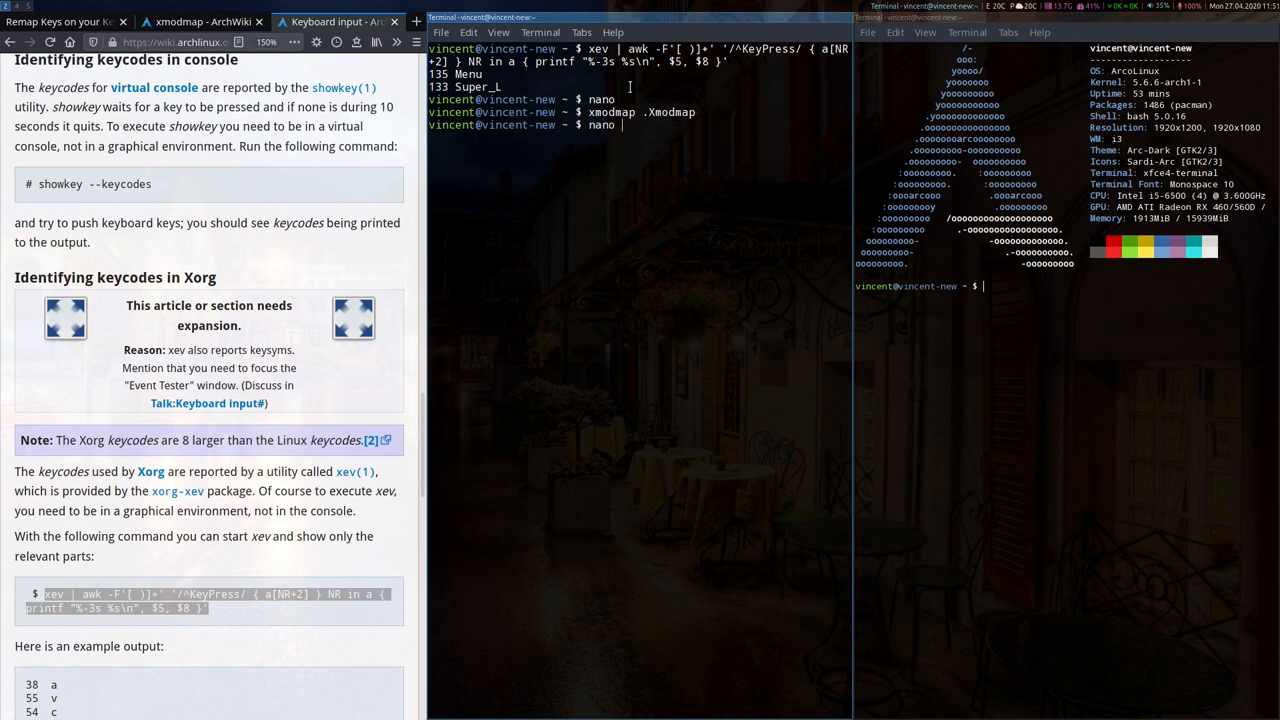
text(.Xmod)
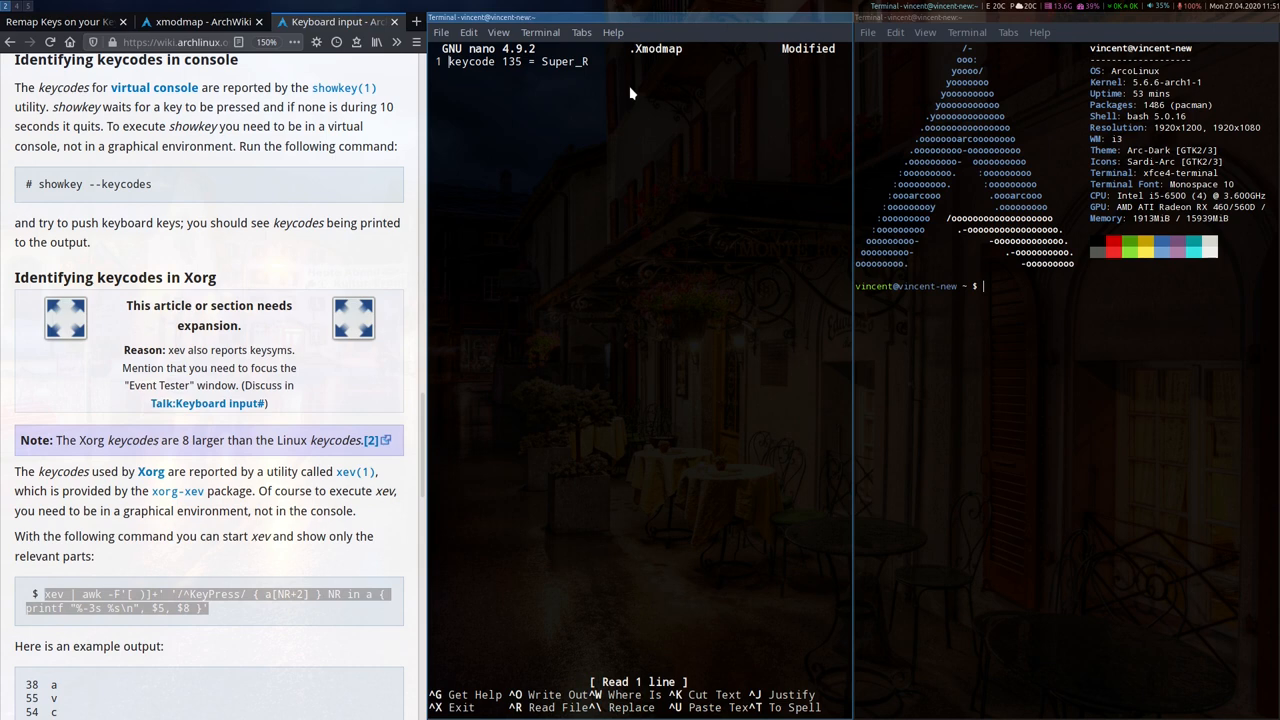
text(!)
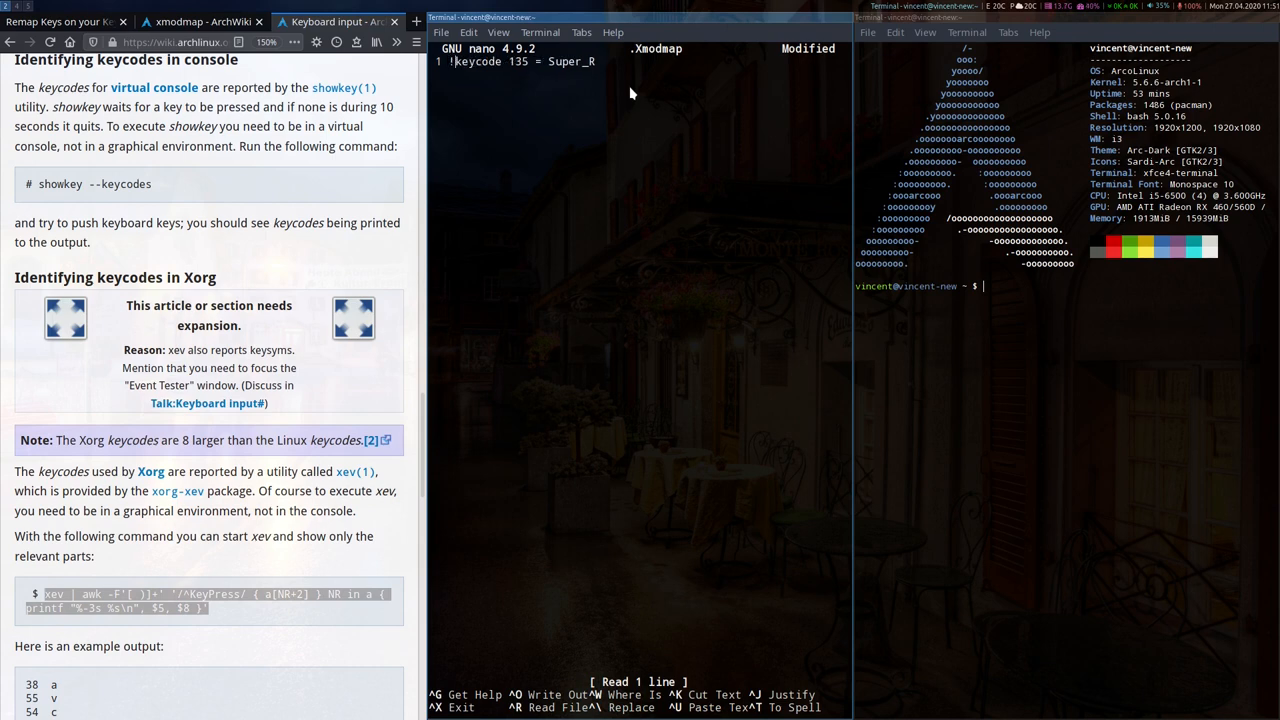